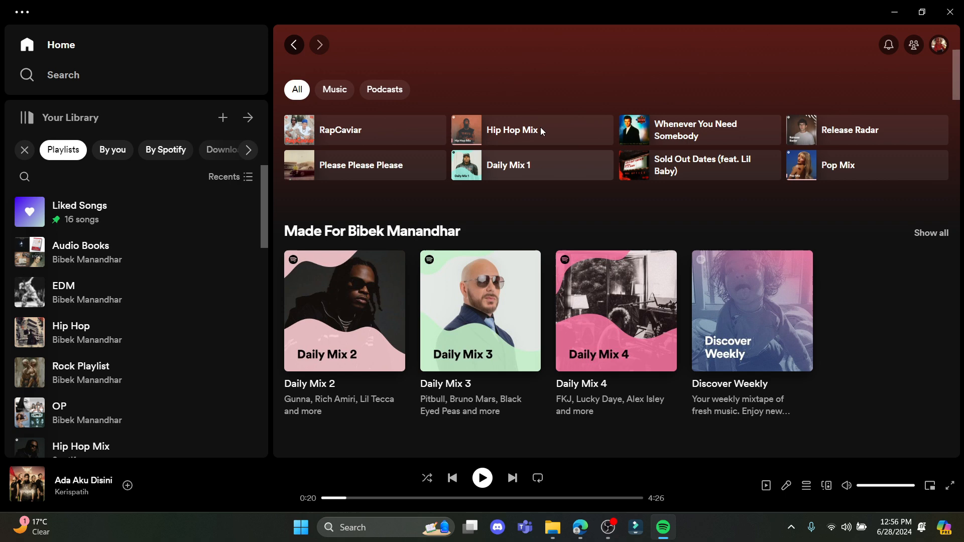
mouse_move(354, 294)
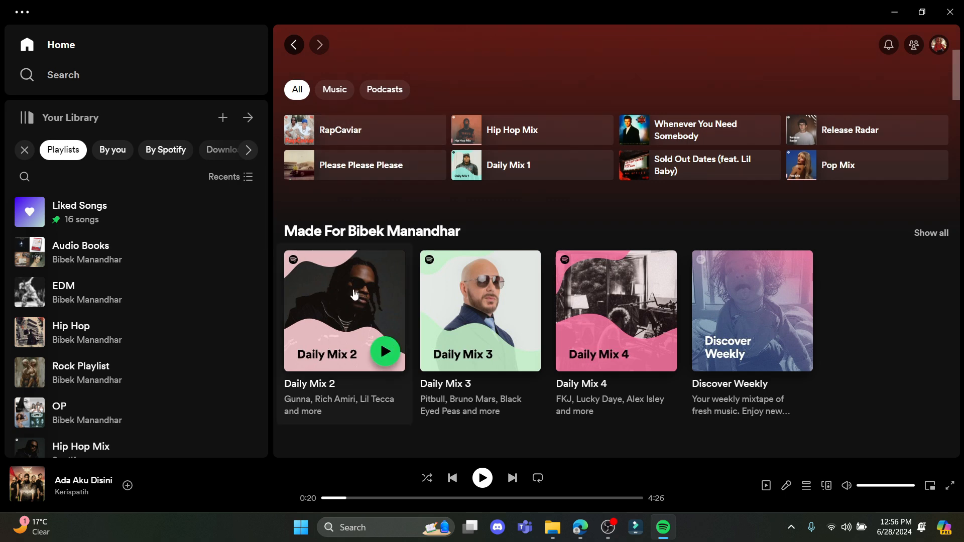
Copy the song link for prada dem (feat. Offset), the first track in Daily Mix 2
click(344, 311)
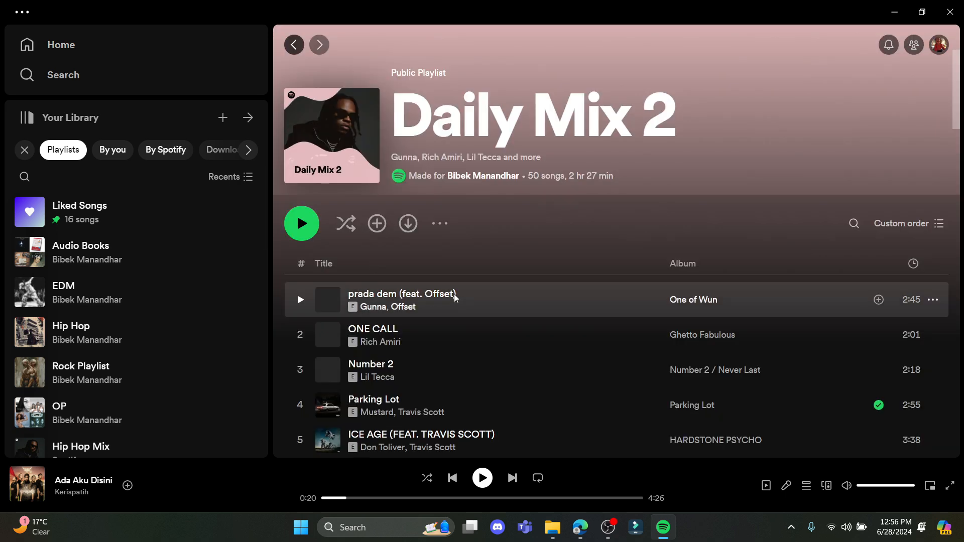
mouse_move(731, 302)
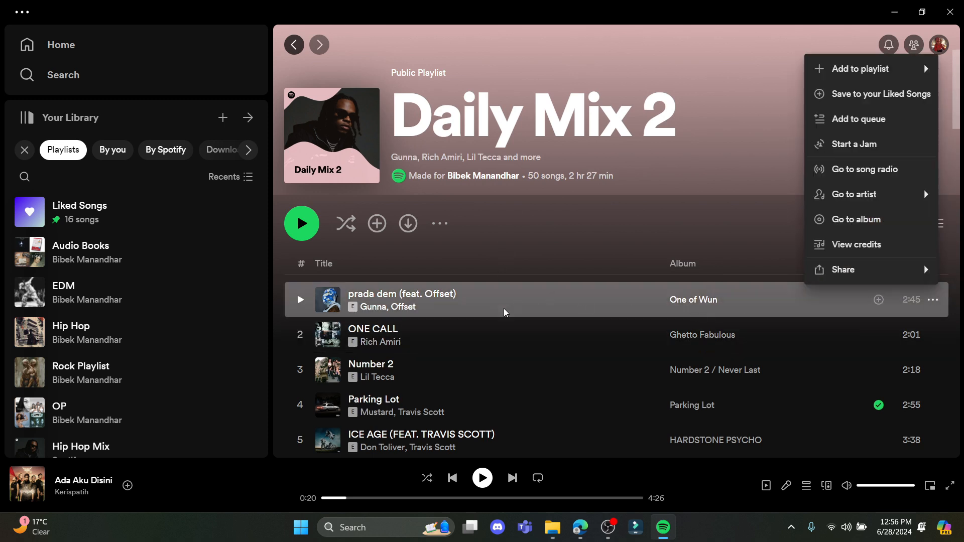
mouse_move(506, 301)
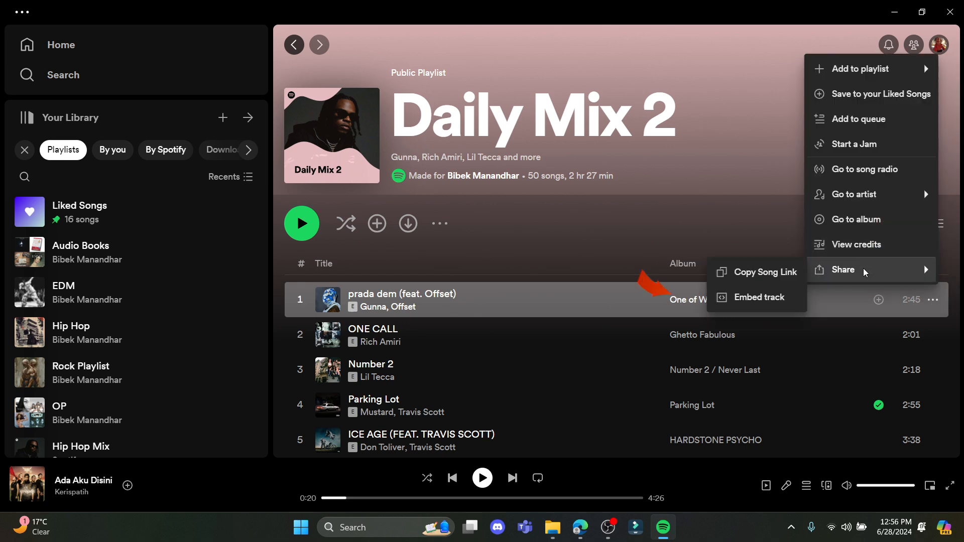
click(765, 272)
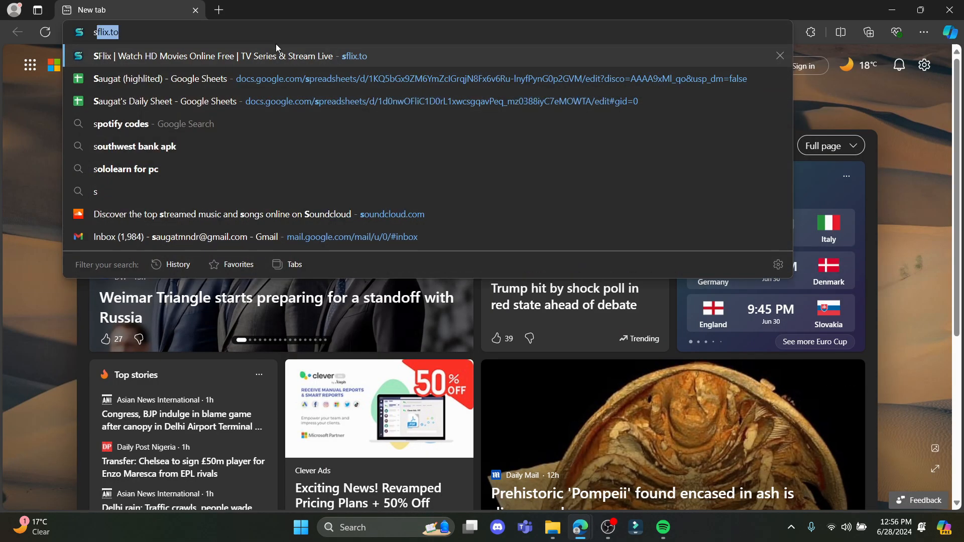
Search 'spotify codes', open spotifycodes.com and start code creation to see its acknowledgements
text(sports)
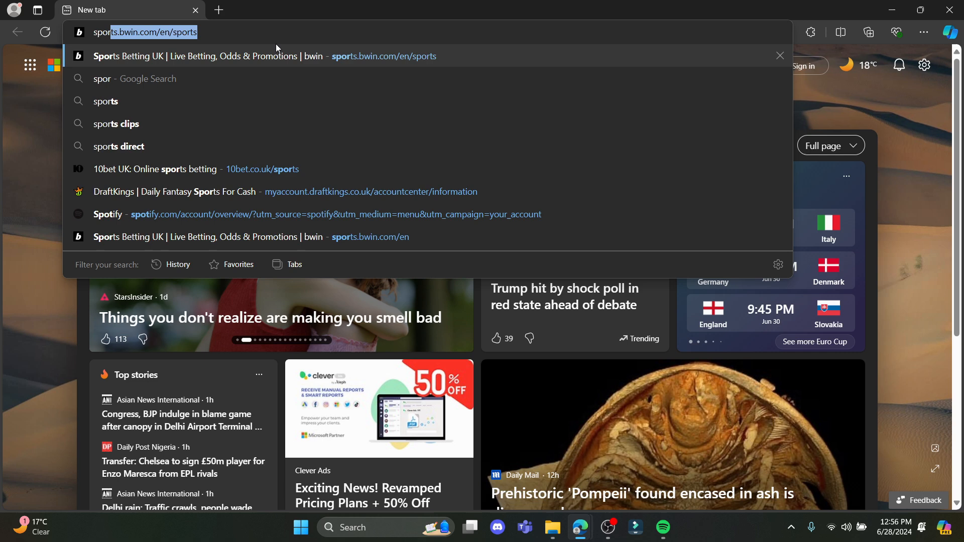
text(spotify codes)
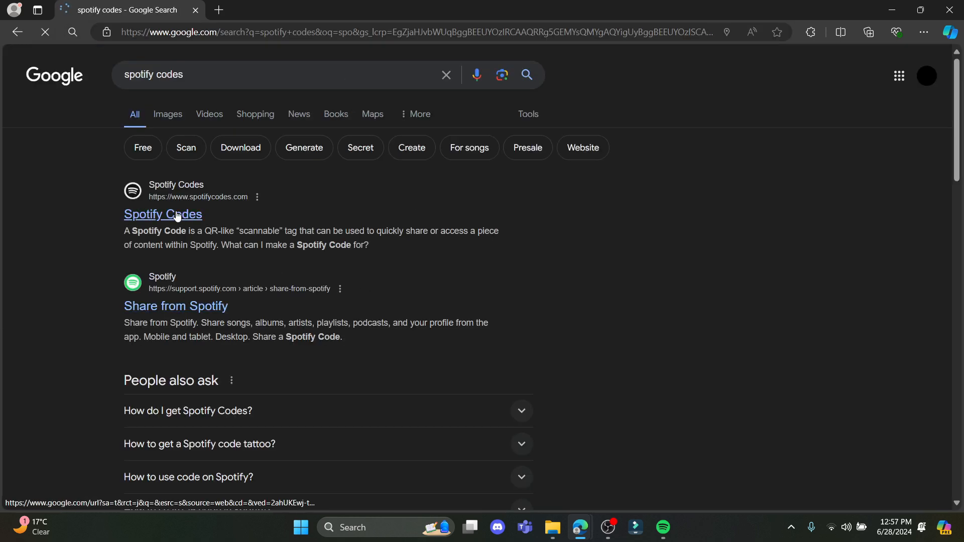
click(163, 215)
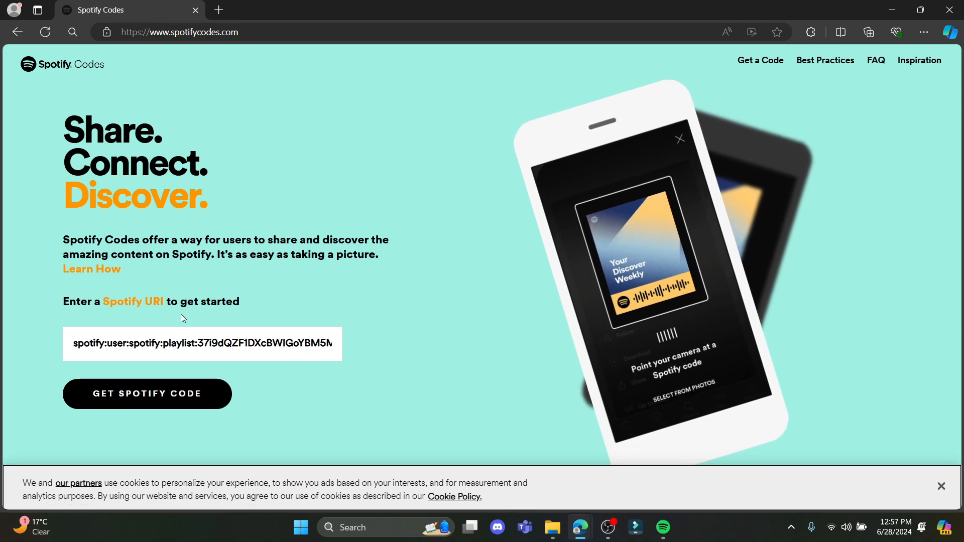
click(146, 393)
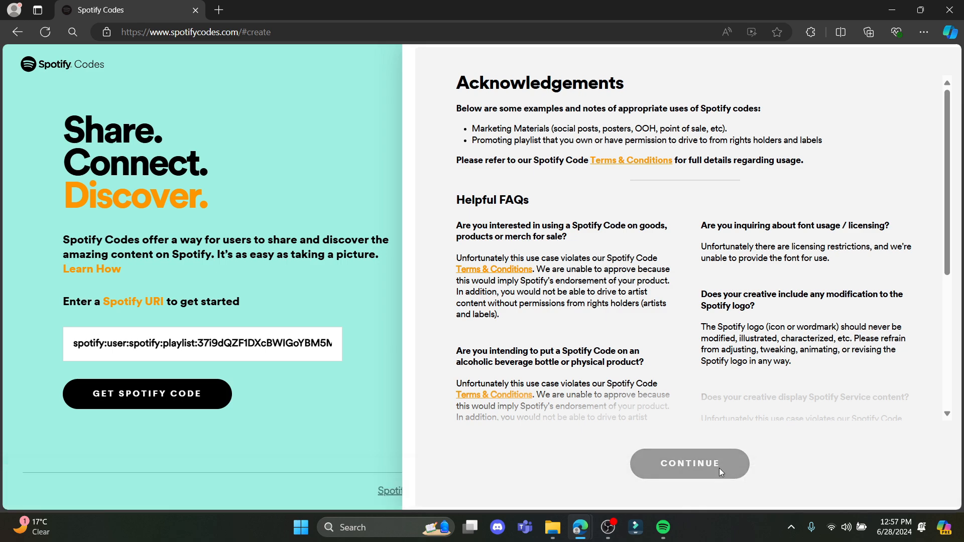
scroll(down, 3)
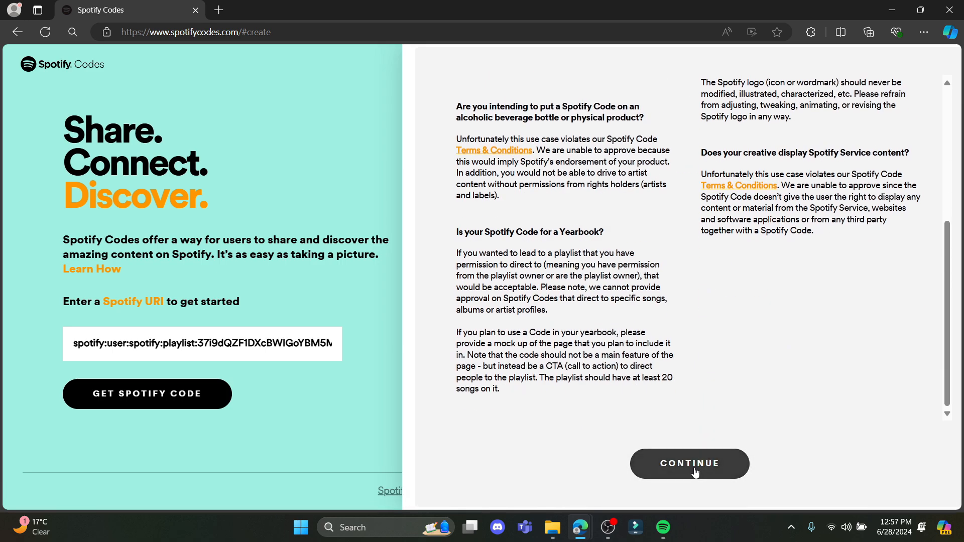
Accept the acknowledgements and generate a Spotify Code from the prada dem song link
click(689, 464)
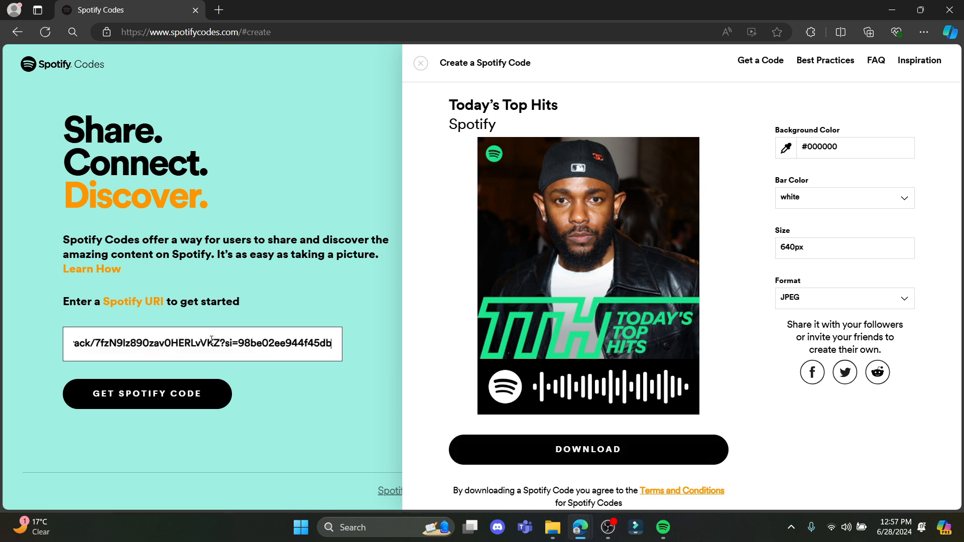
click(146, 393)
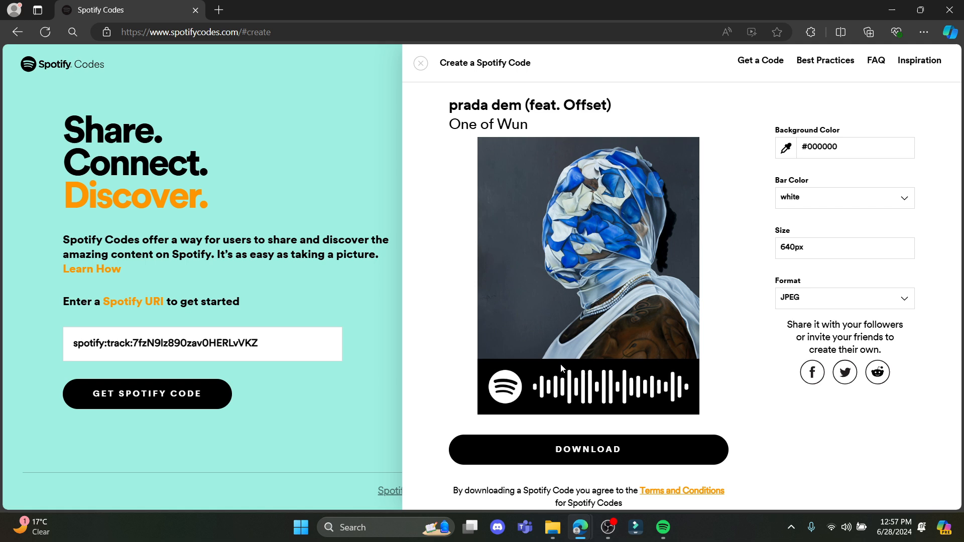
mouse_move(492, 75)
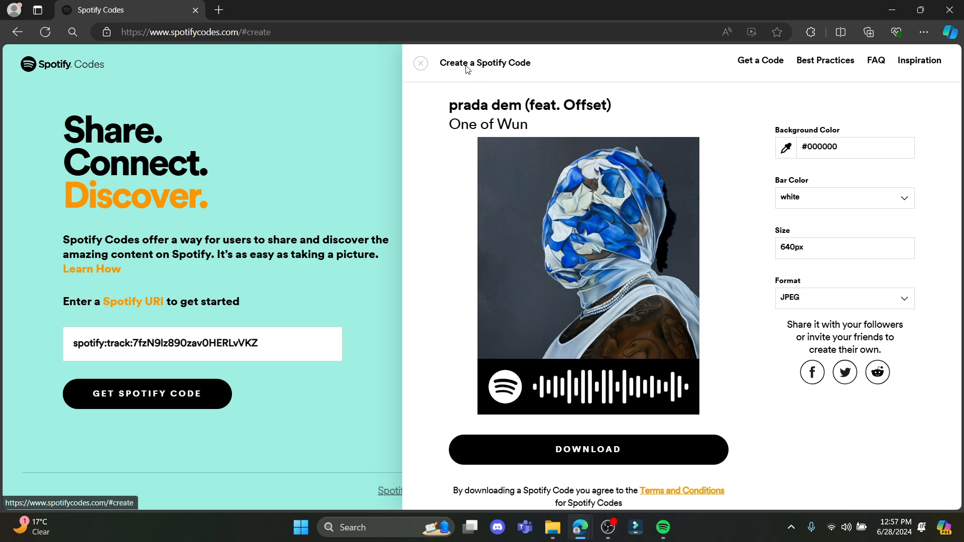
Check in Spotify's Local Files that a local track offers no share option
click(421, 63)
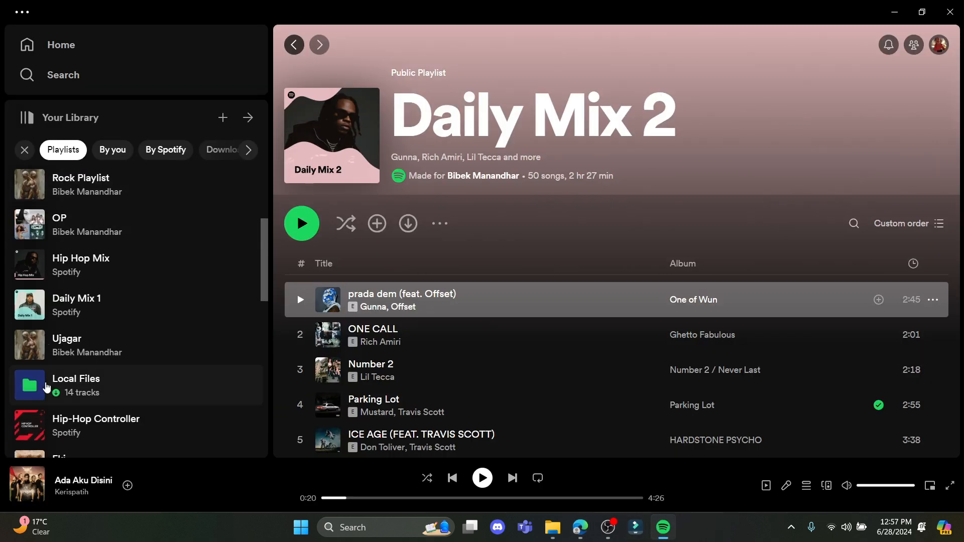
click(76, 379)
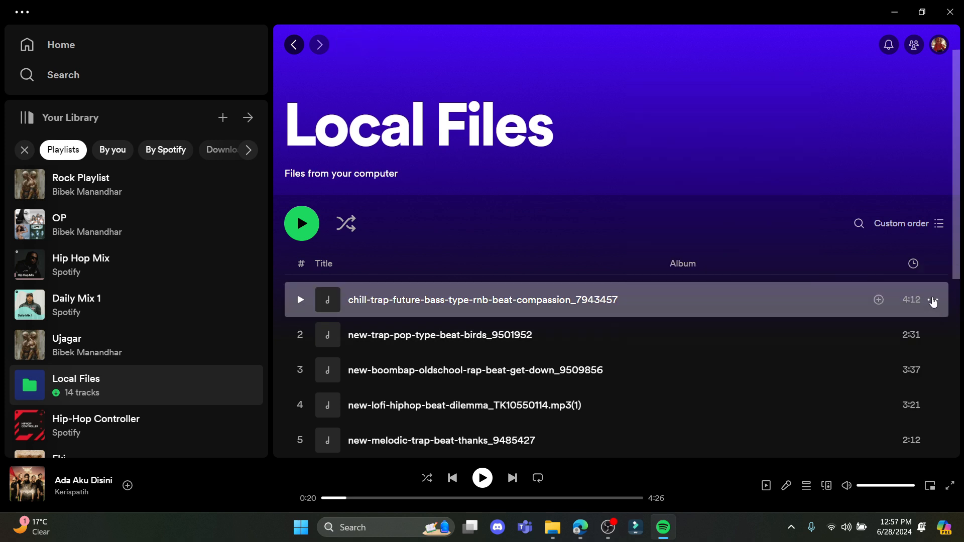
click(932, 299)
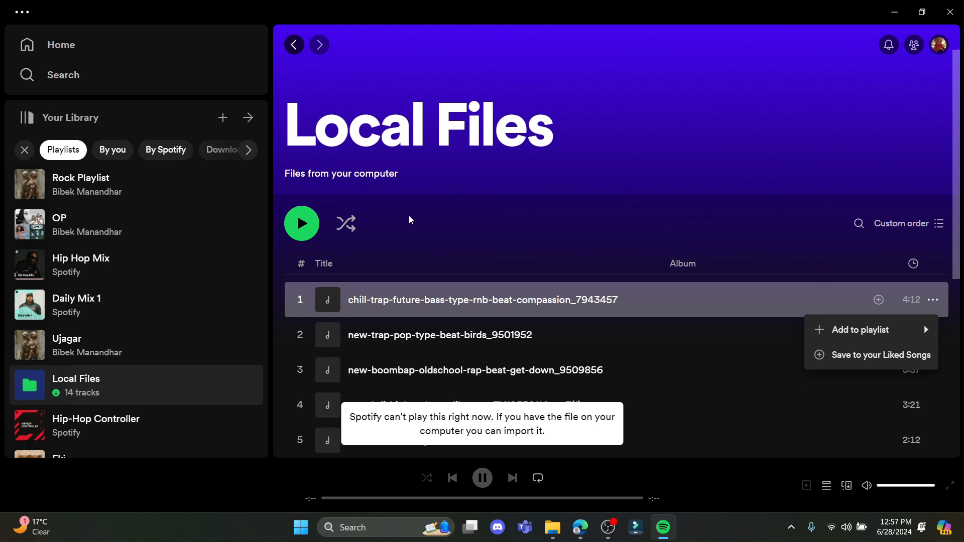
From Daily Mix 1, open Don Toliver's artist page and copy the link to the artist
click(861, 329)
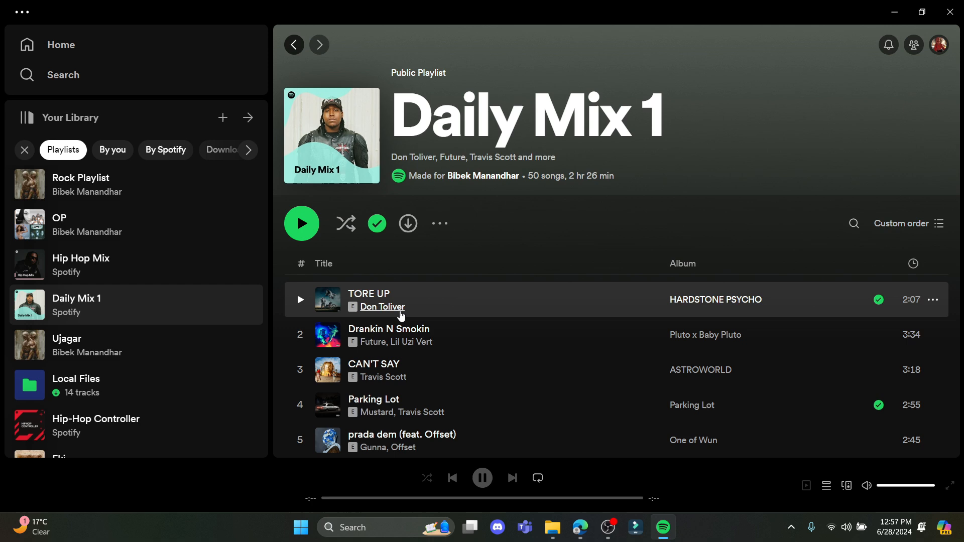
click(381, 307)
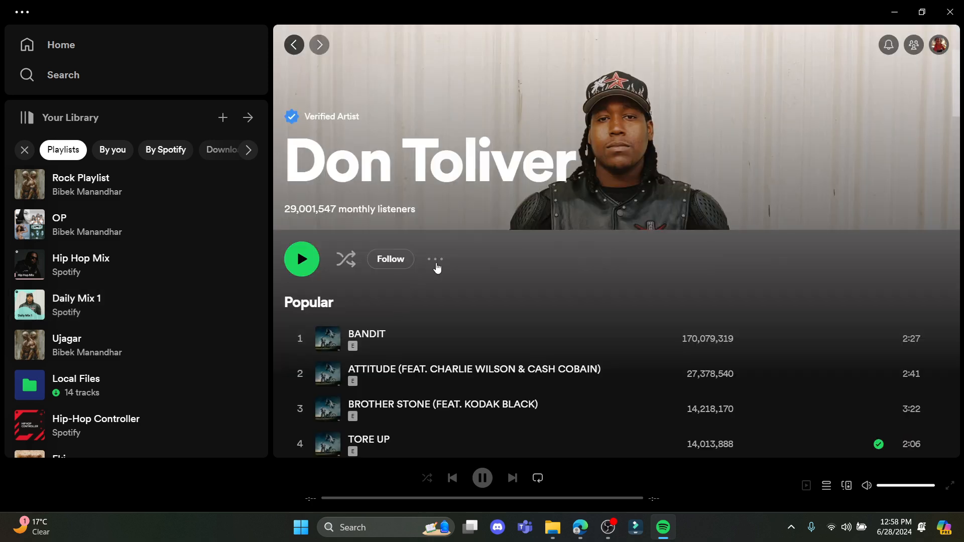
click(435, 259)
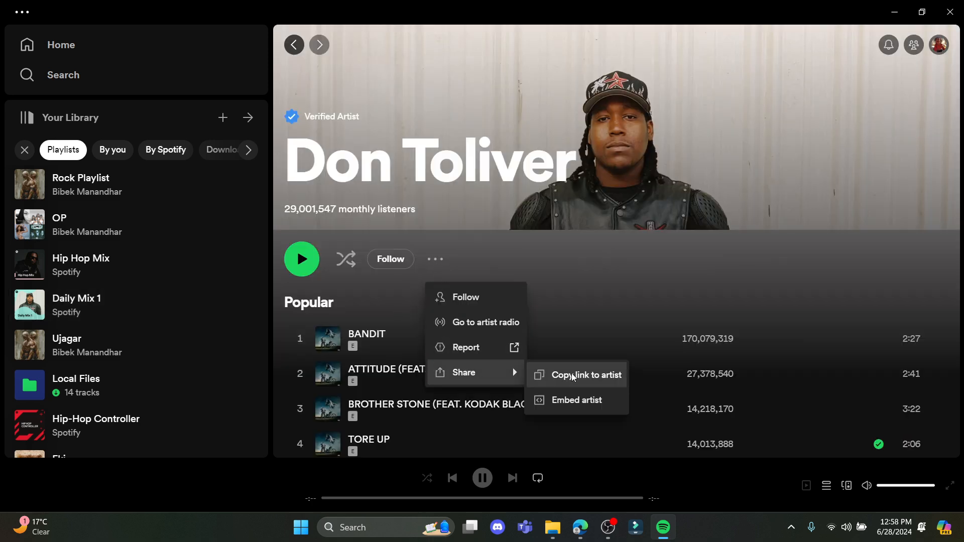
click(598, 374)
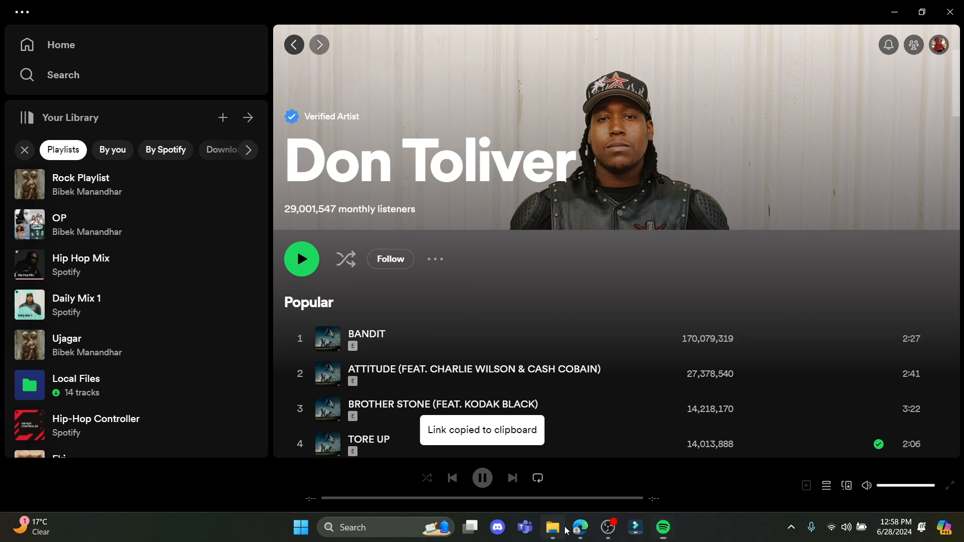
Generate a Spotify Code for the Don Toliver artist link, then close the code view
click(579, 527)
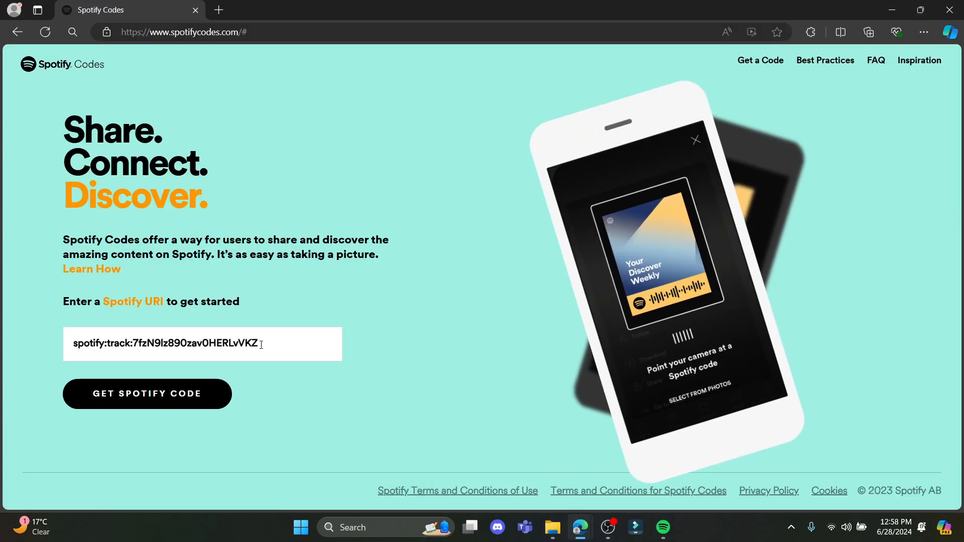
click(147, 394)
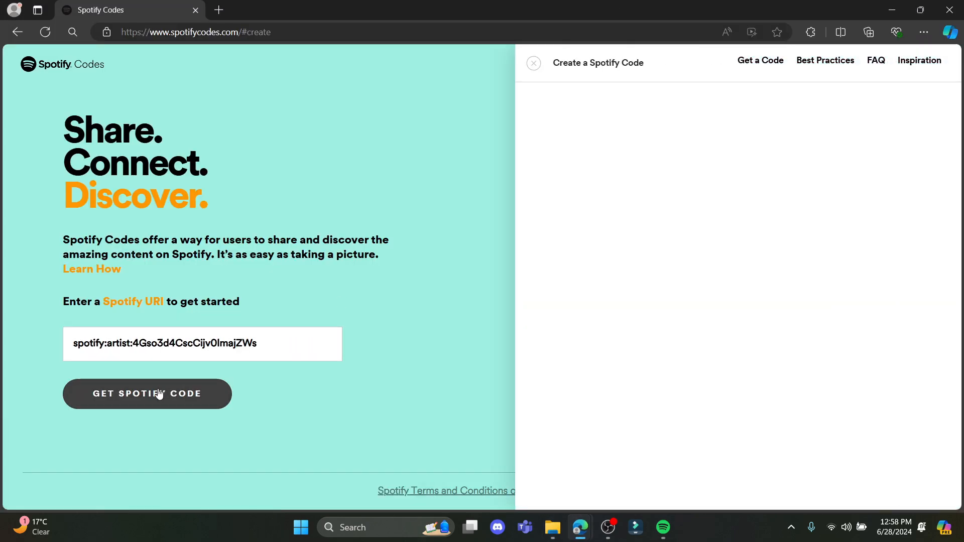
click(147, 393)
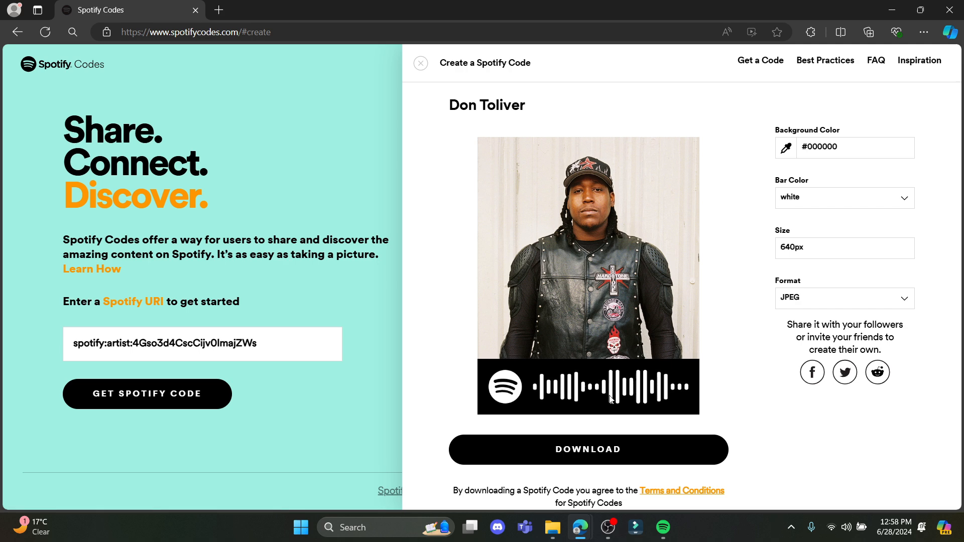
mouse_move(584, 243)
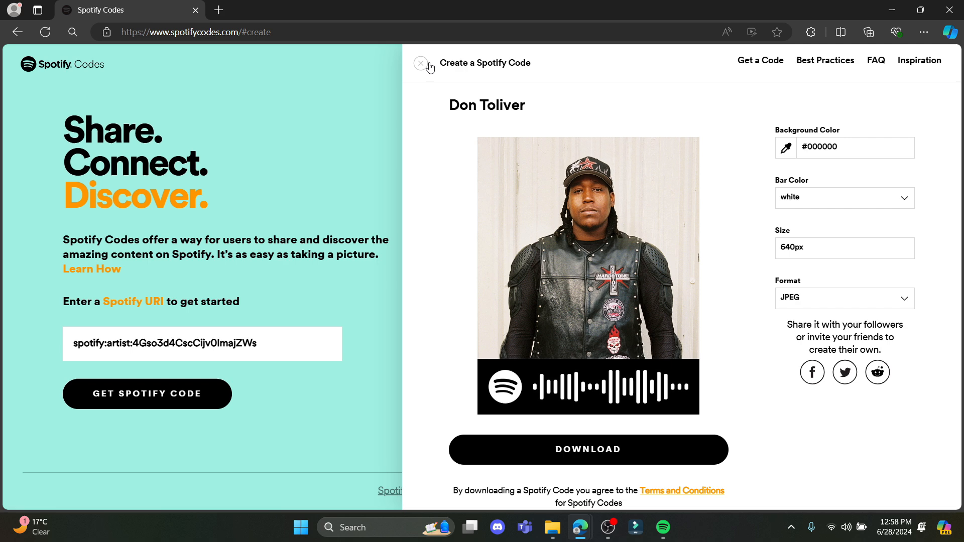
click(421, 63)
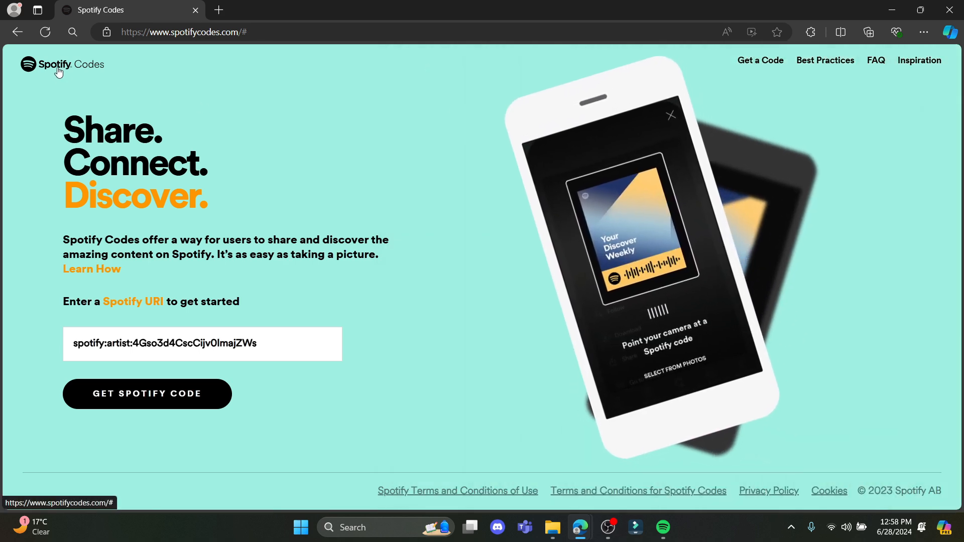